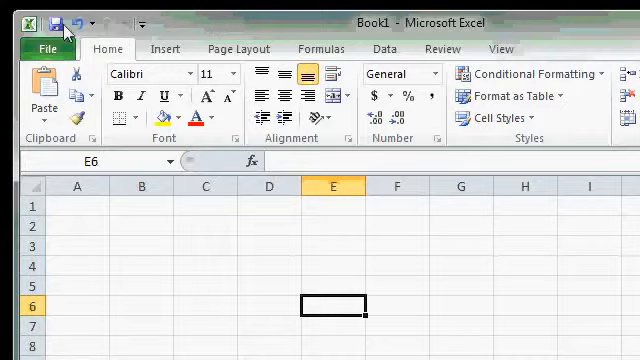
mouse_move(62, 22)
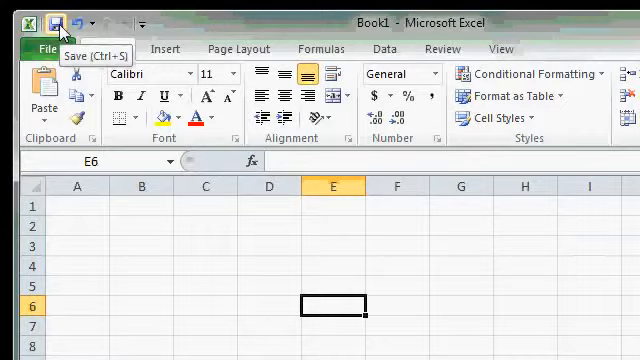
mouse_move(94, 24)
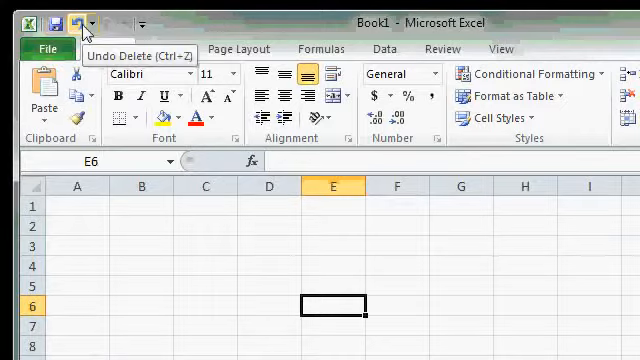
mouse_move(112, 24)
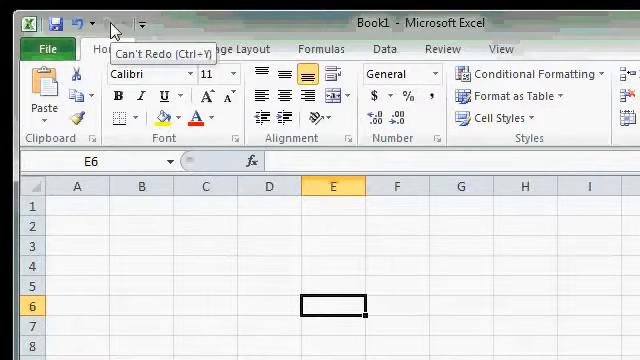
mouse_move(193, 28)
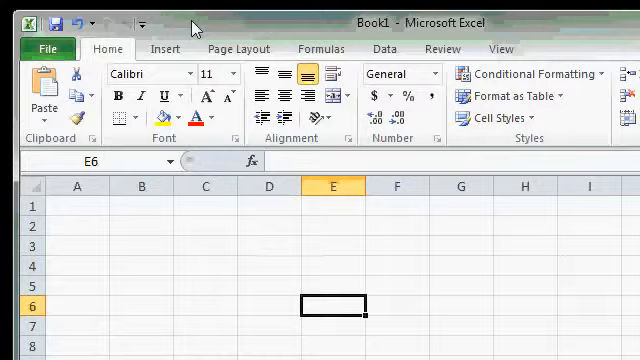
mouse_move(185, 40)
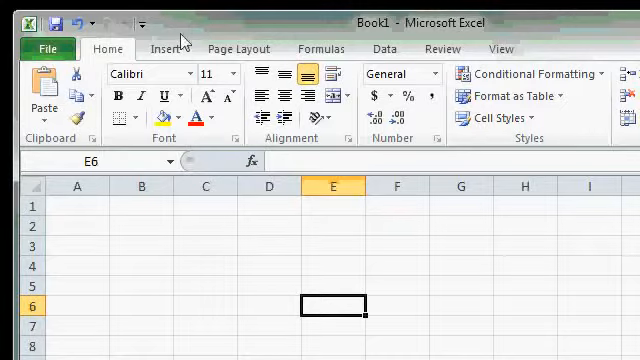
mouse_move(119, 96)
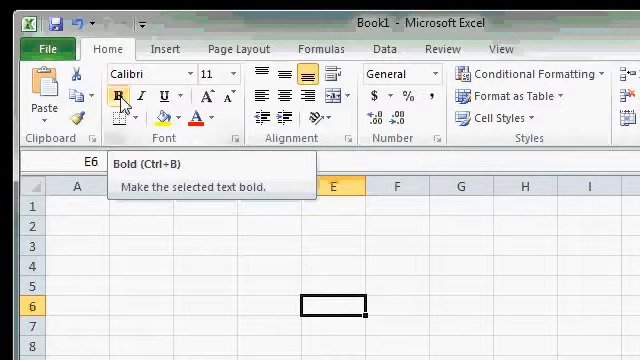
Add the Bold command to the Quick Access Toolbar from its right-click menu.
right_click(120, 95)
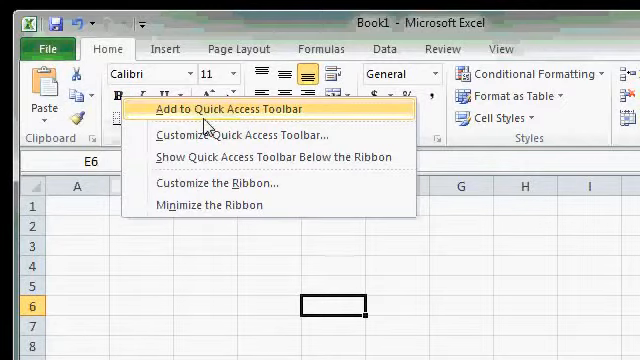
left_click(228, 108)
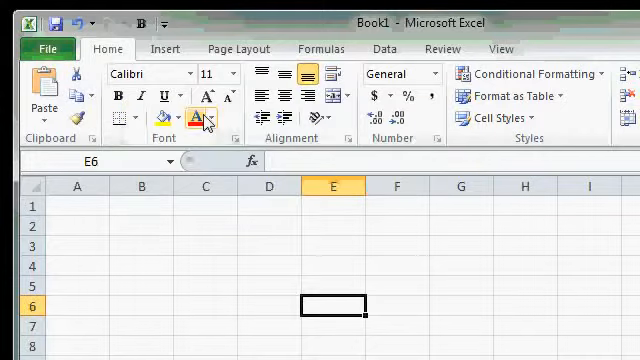
mouse_move(198, 118)
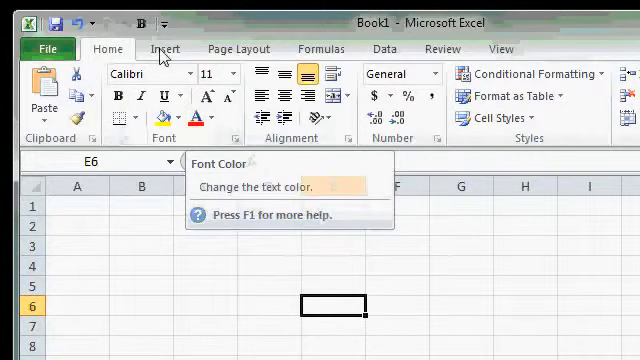
mouse_move(143, 22)
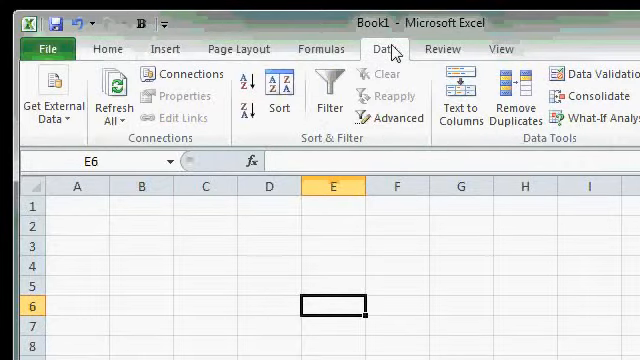
mouse_move(143, 24)
type("23")
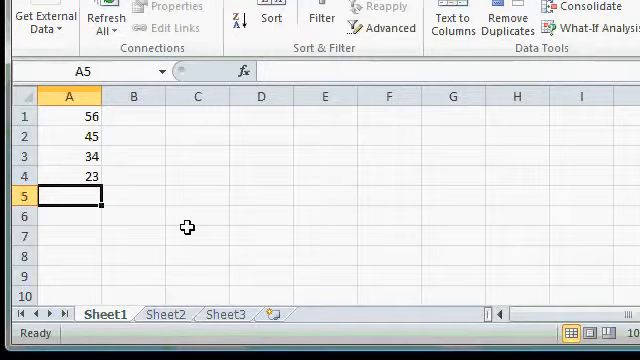
Enter 92 in A5, then select A1:A5 to see Sum 250, Average 50.
type("92")
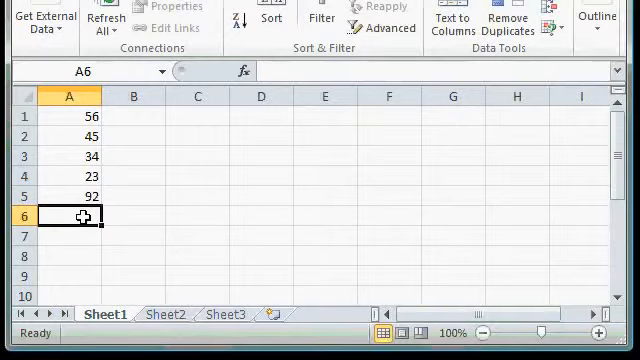
left_click_drag(69, 116, 69, 195)
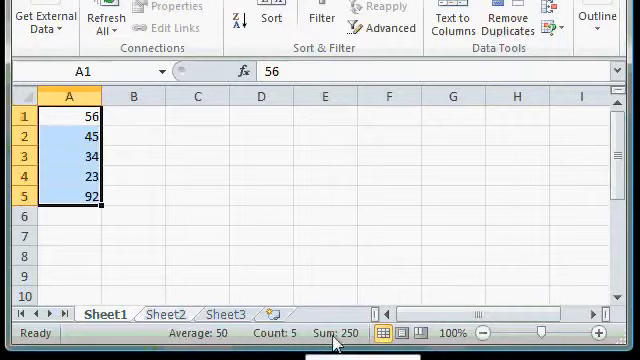
mouse_move(333, 270)
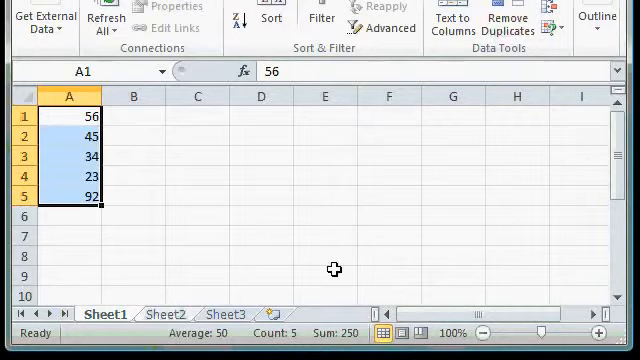
mouse_move(197, 278)
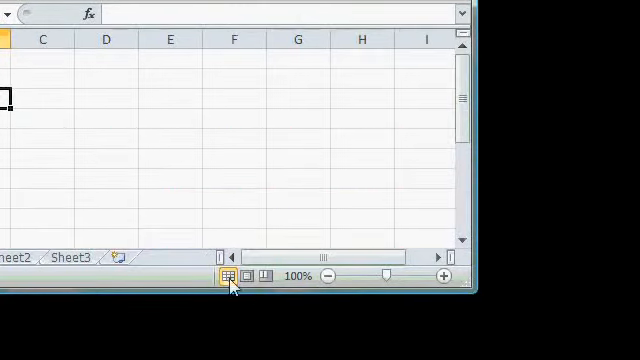
mouse_move(248, 277)
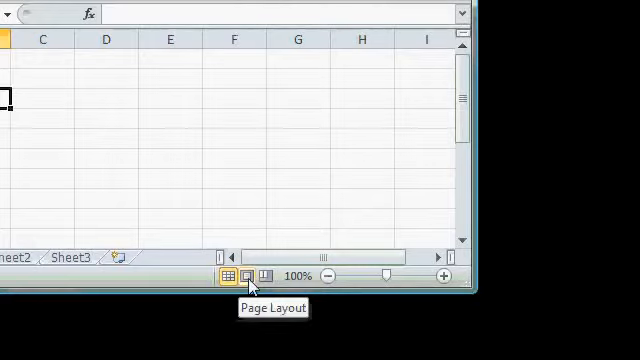
mouse_move(268, 276)
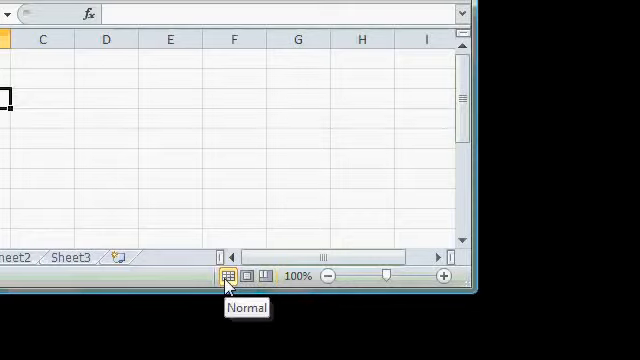
mouse_move(253, 276)
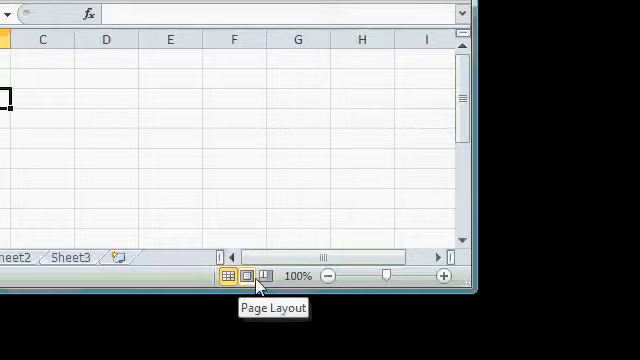
mouse_move(267, 276)
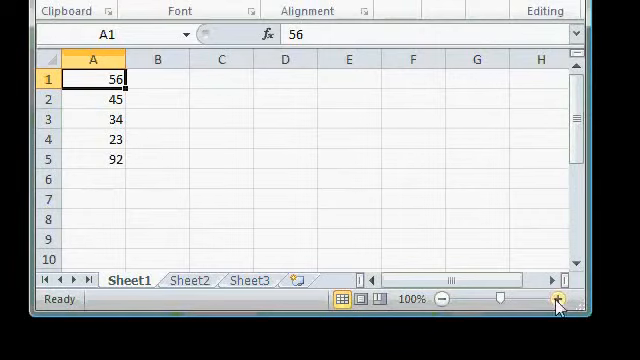
left_click(558, 299)
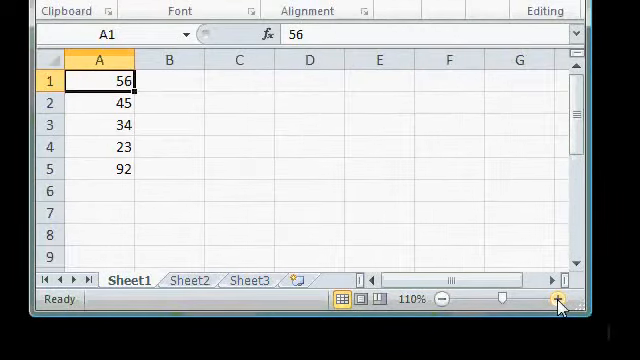
left_click(557, 299)
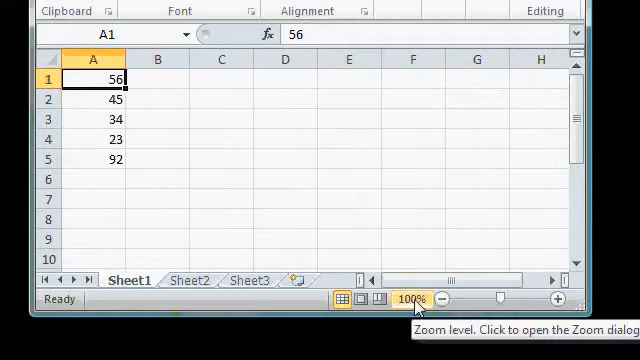
left_click(408, 299)
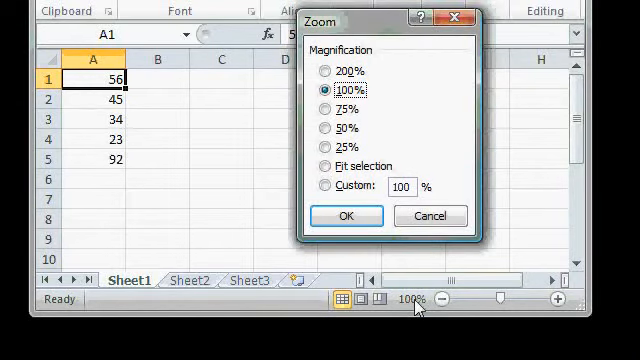
left_click(326, 71)
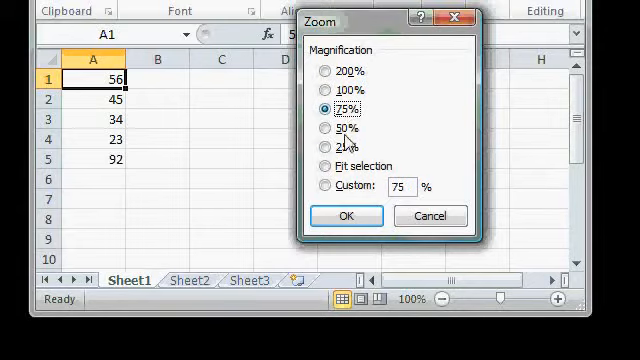
left_click(325, 157)
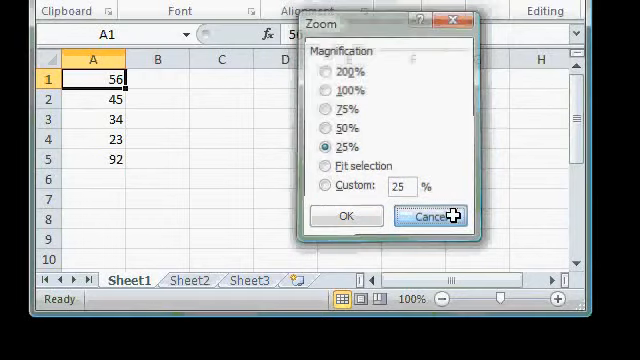
left_click(430, 216)
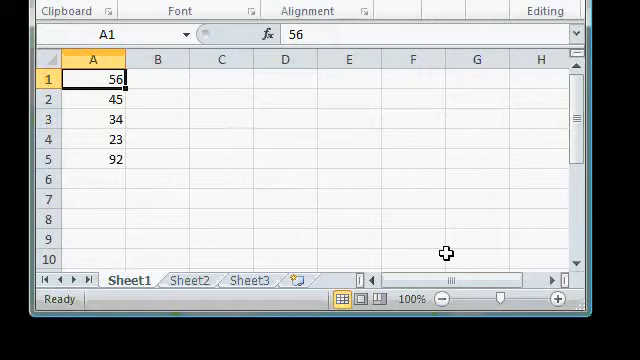
mouse_move(446, 253)
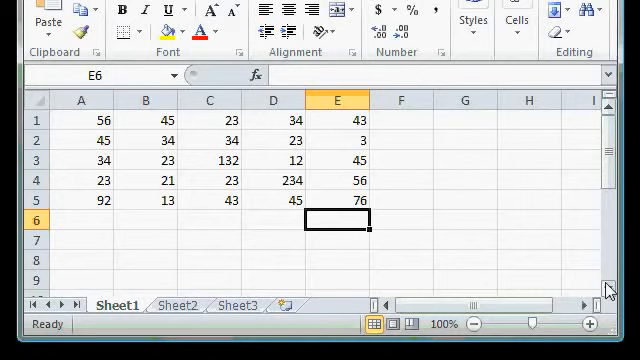
scroll("down", 3)
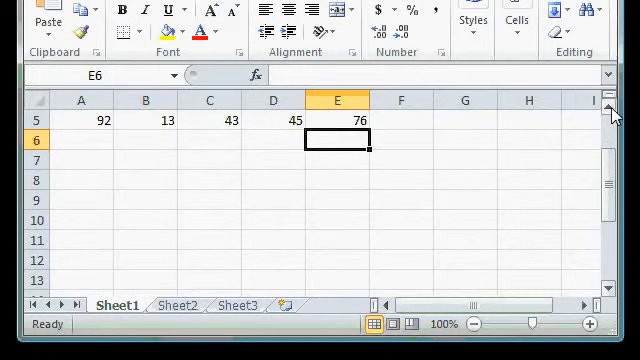
scroll("up", 3)
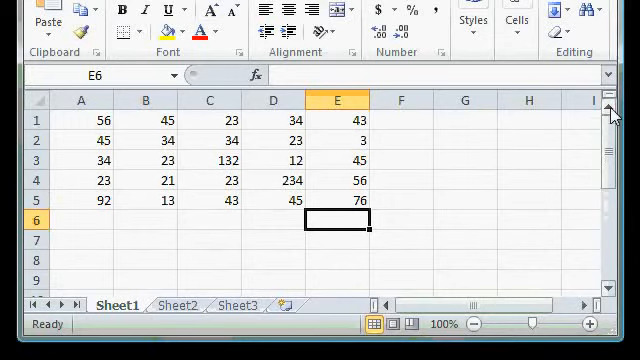
scroll("right", 3)
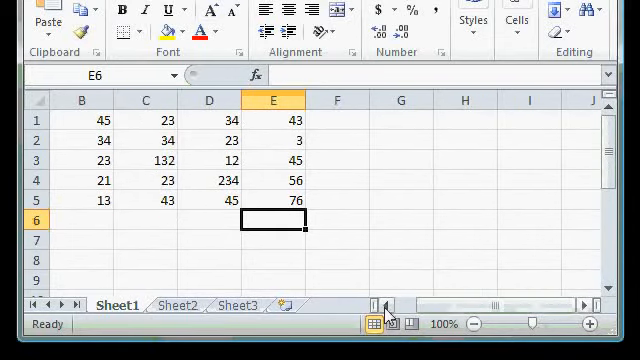
scroll("left", 3)
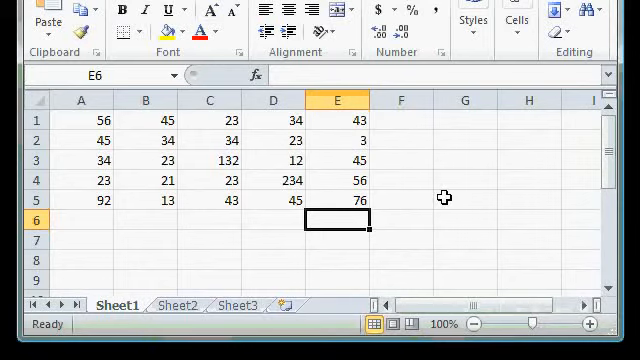
mouse_move(618, 117)
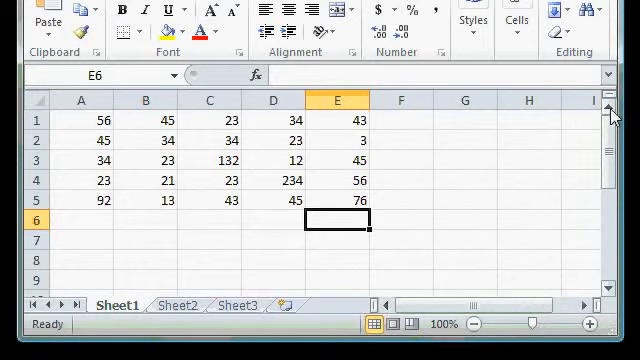
mouse_move(613, 153)
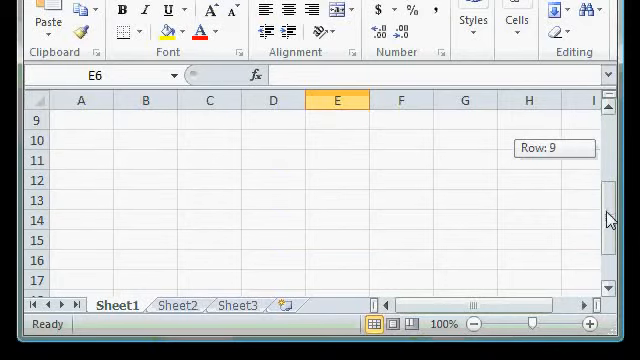
scroll("up", 3)
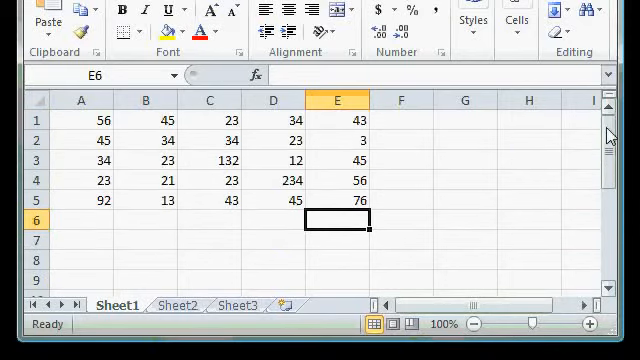
mouse_move(537, 174)
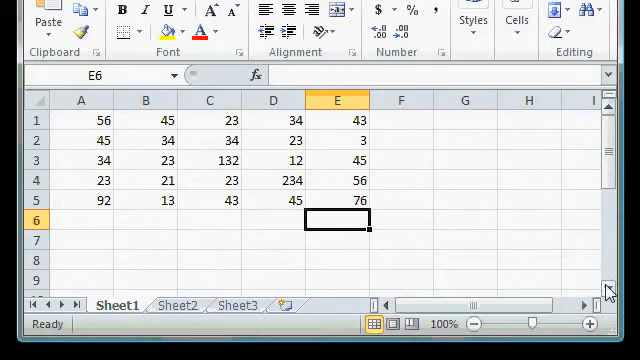
scroll("down", 3)
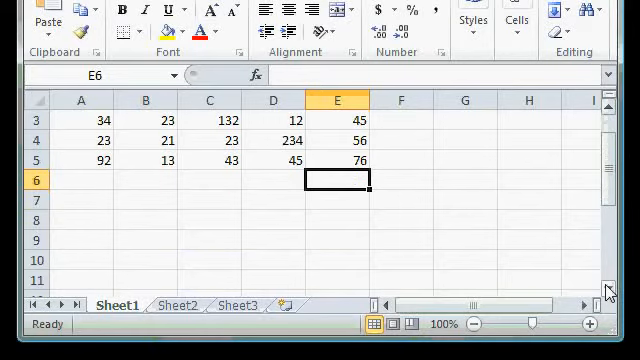
scroll("down", 3)
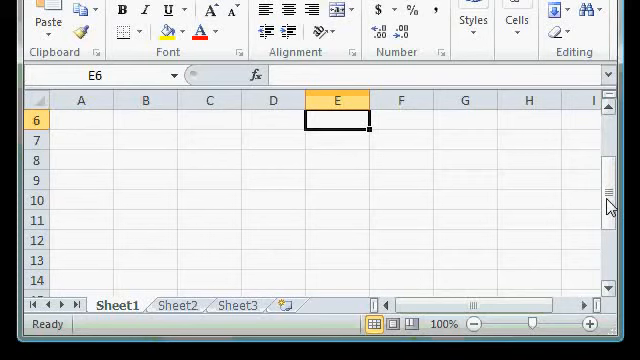
scroll("up", 3)
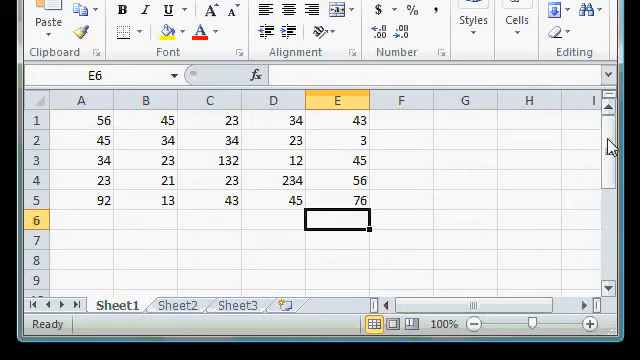